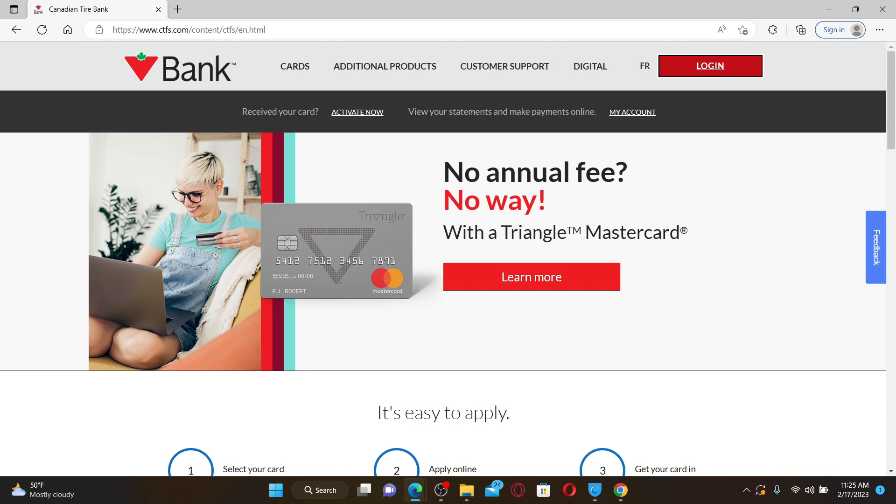
mouse_move(711, 68)
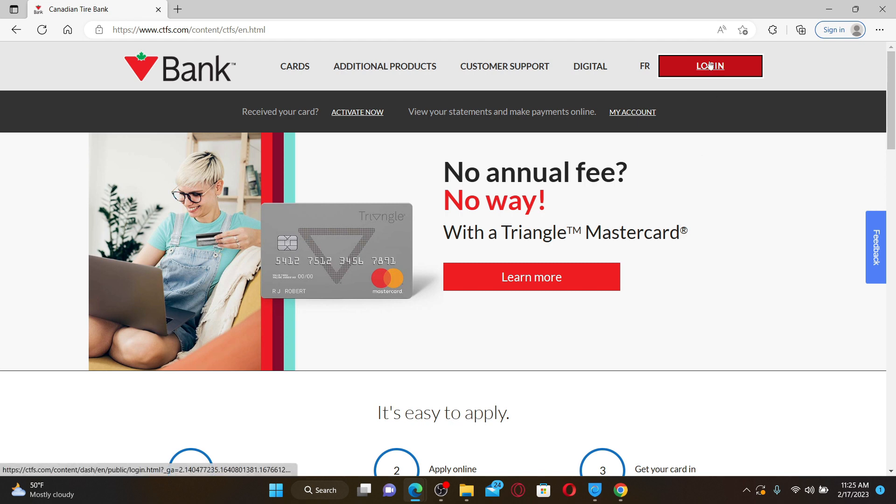
Open the Canadian Tire Bank login page in a new tab from the top navigation
click(710, 66)
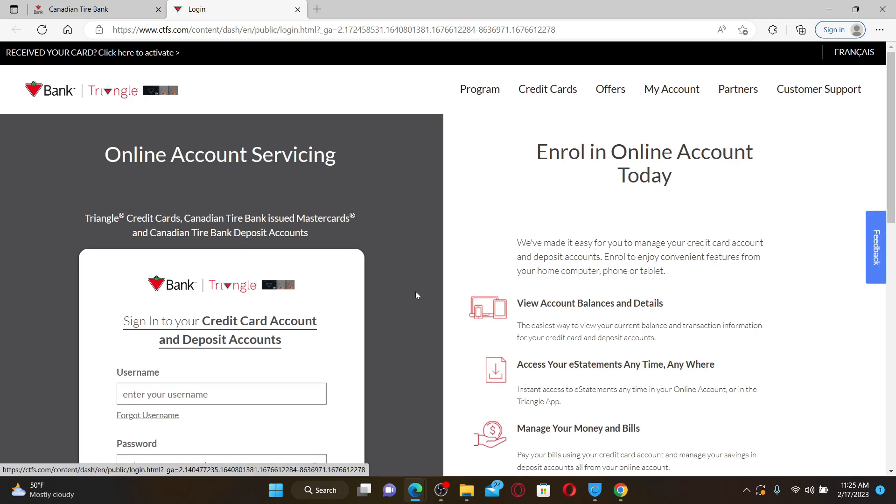
Scroll to the sign-in box and enter username 'Rupad' and the password
scroll(down, 3)
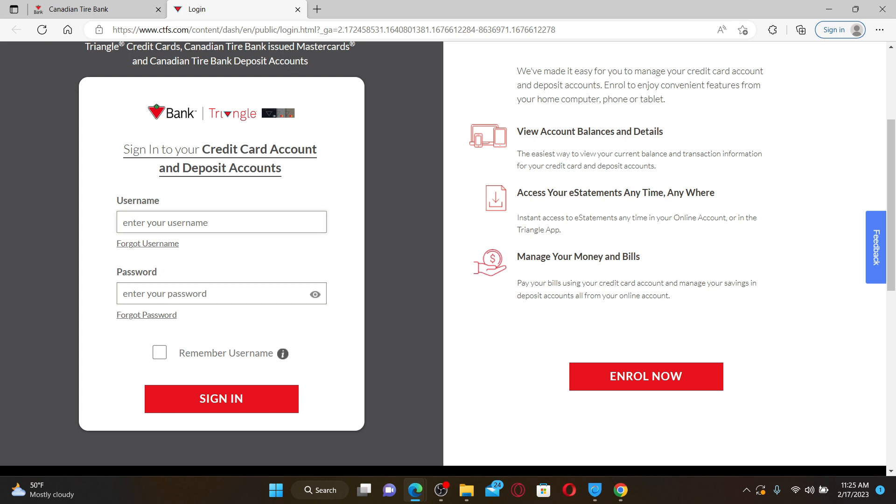
text(Rupadulal)
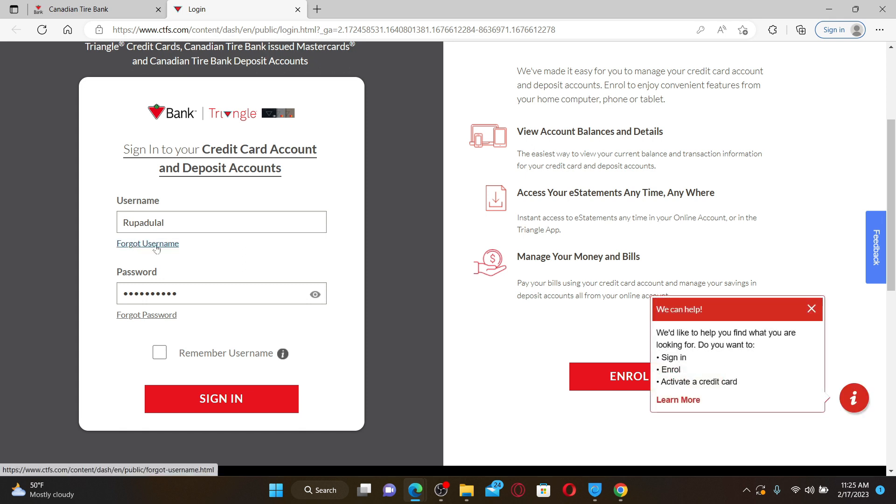
mouse_move(137, 319)
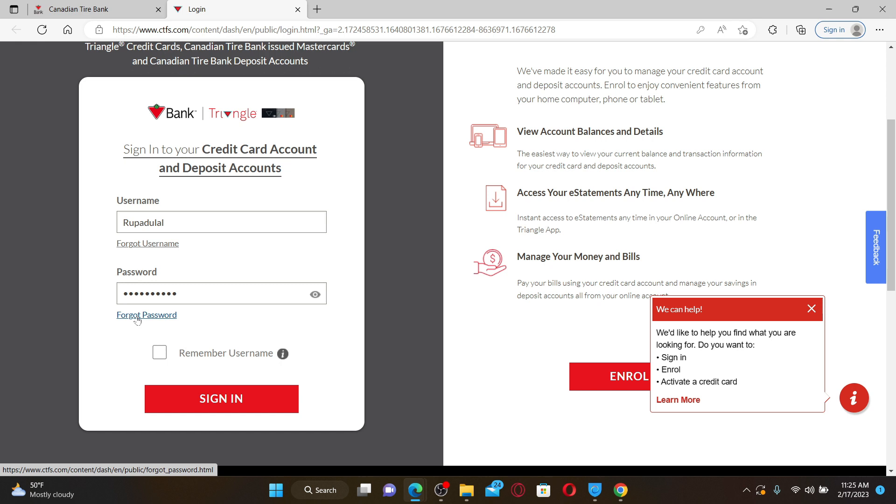
mouse_move(166, 322)
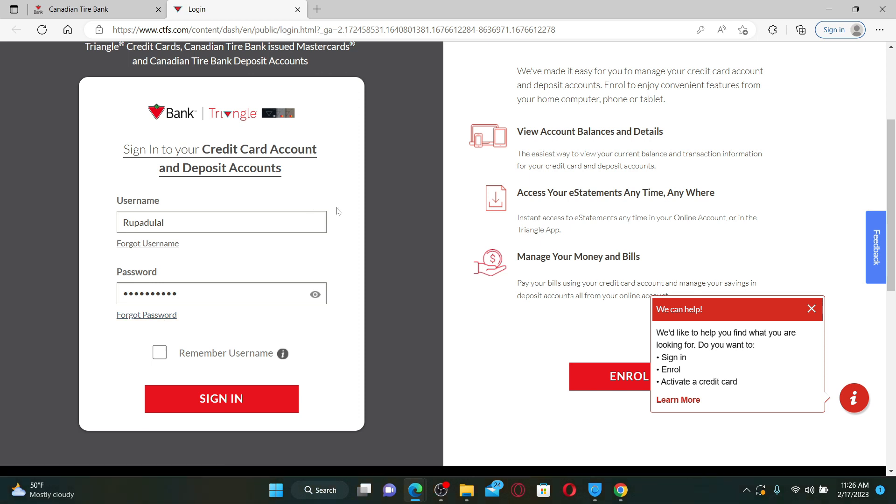
mouse_move(227, 406)
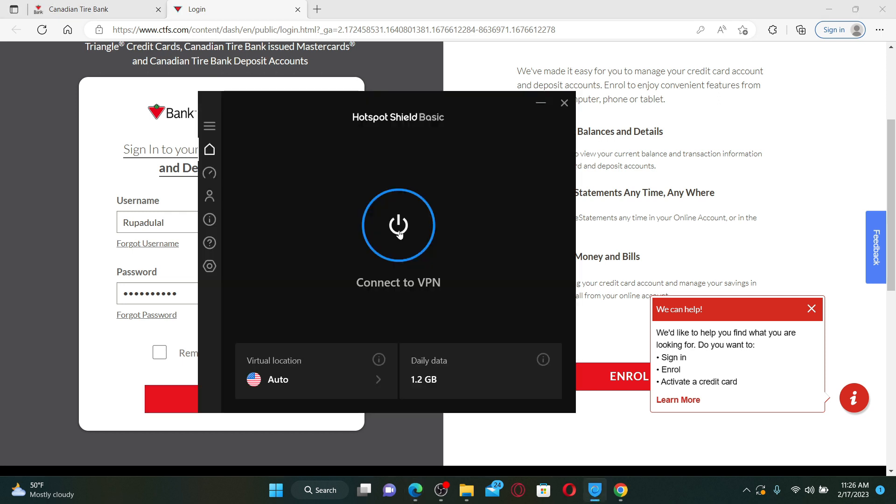
mouse_move(421, 229)
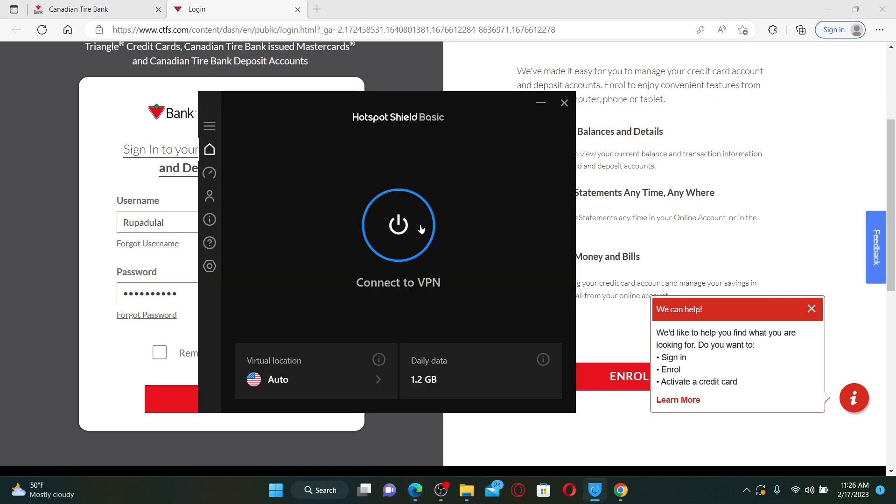
Switch the Hotspot Shield VPN connection on with the power button
click(565, 103)
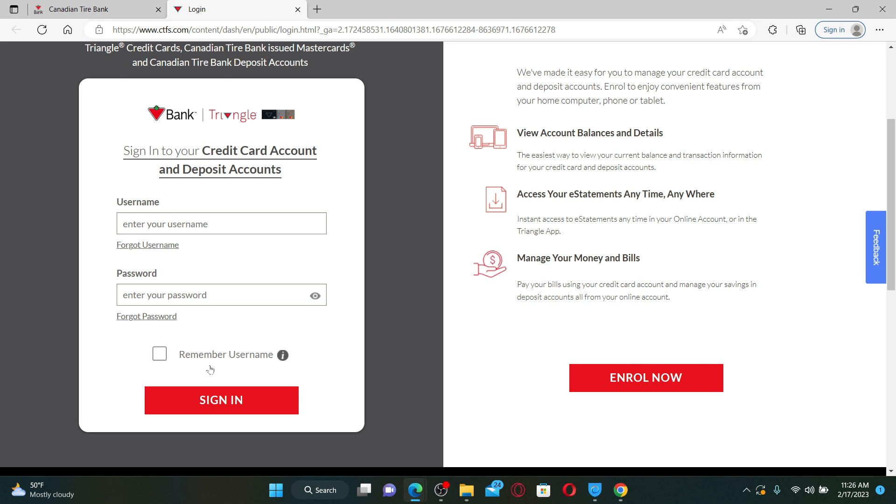
mouse_move(276, 407)
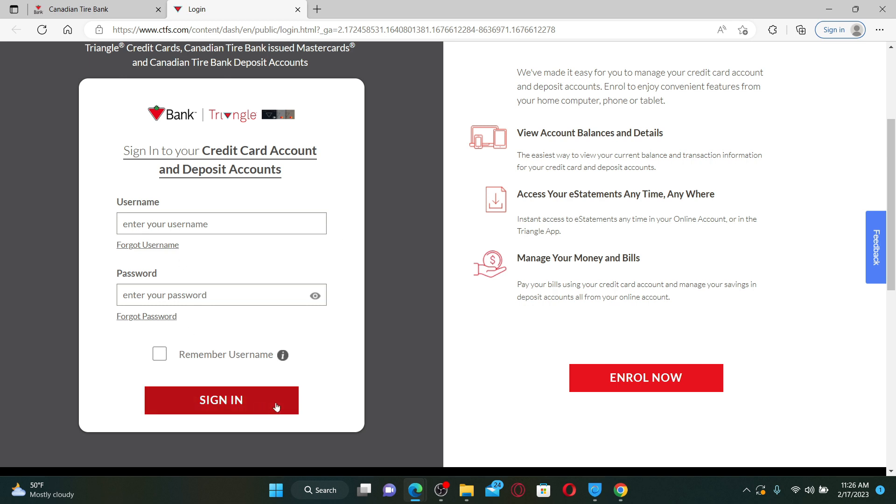
mouse_move(461, 406)
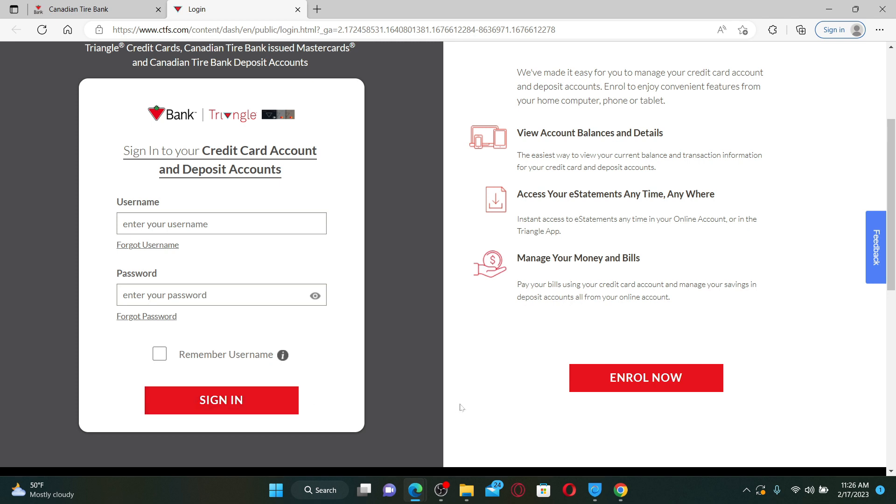
mouse_move(744, 448)
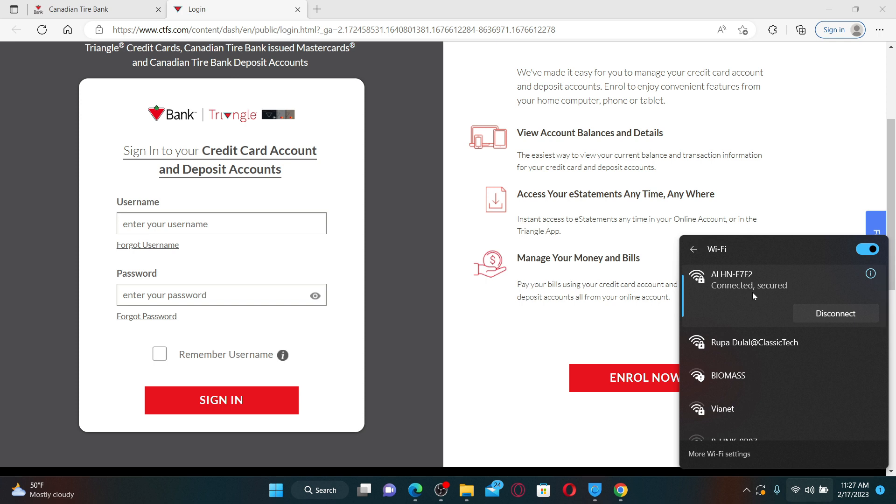
mouse_move(620, 320)
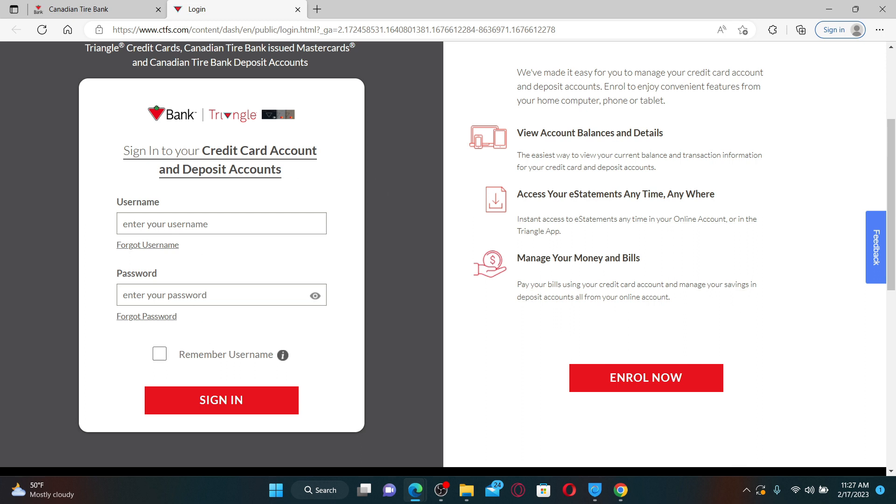
mouse_move(256, 273)
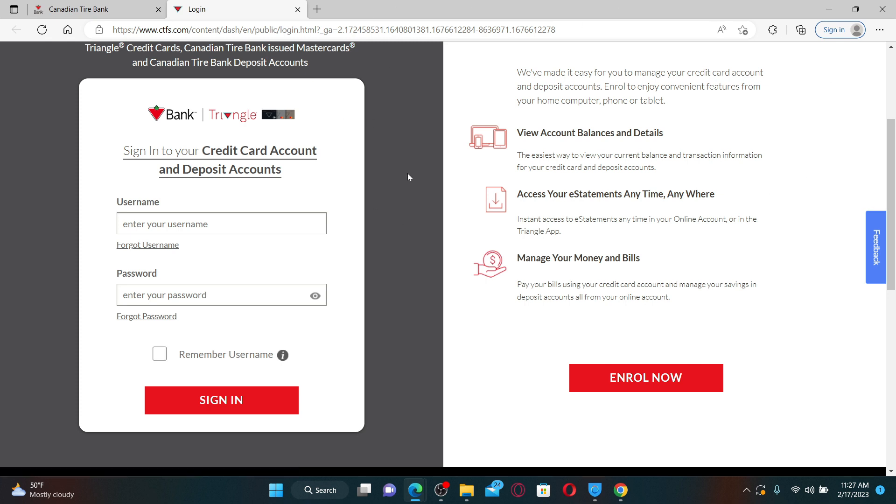
mouse_move(390, 48)
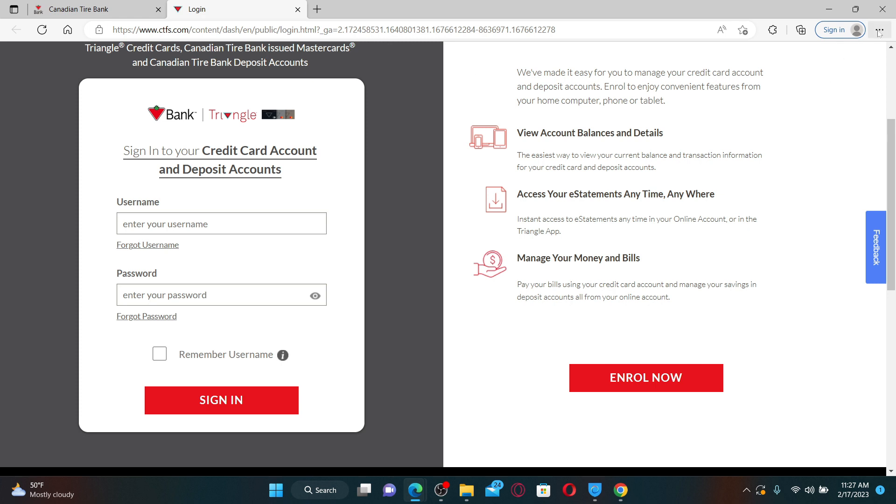
Go to Edge Settings' About Microsoft Edge page to see the version and pending update
click(879, 30)
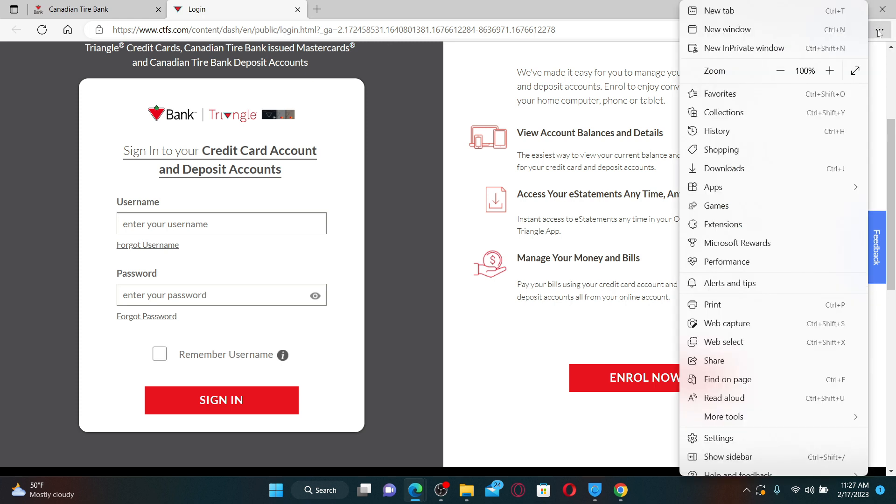
click(718, 437)
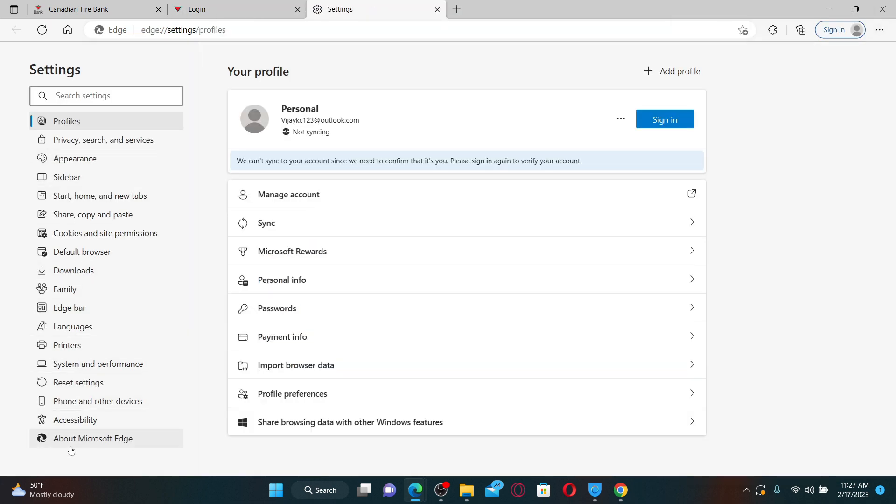
click(92, 438)
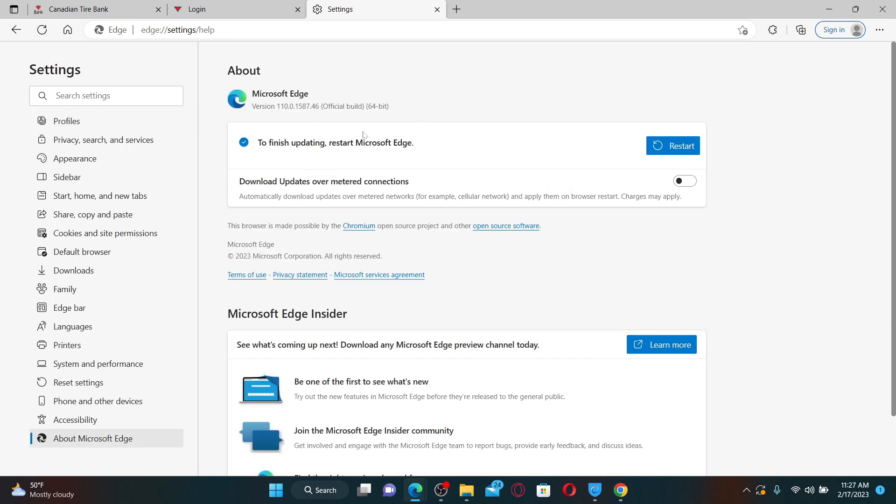
mouse_move(453, 148)
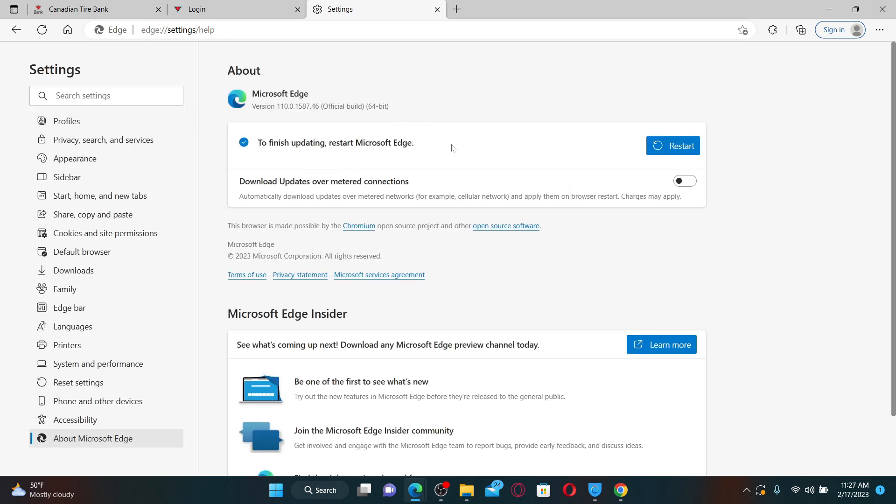
mouse_move(298, 158)
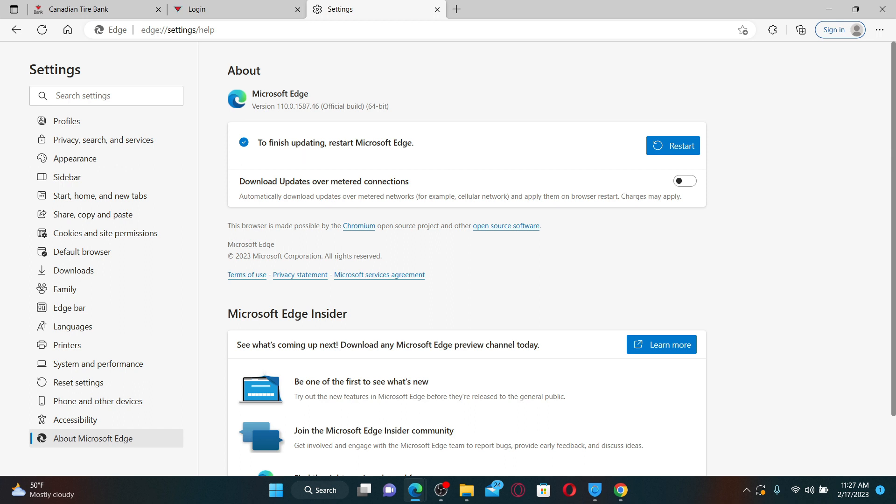
mouse_move(668, 147)
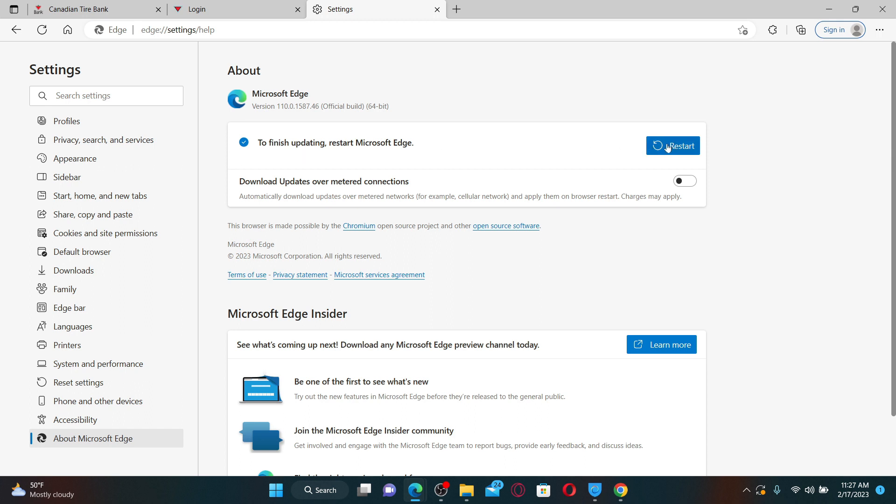